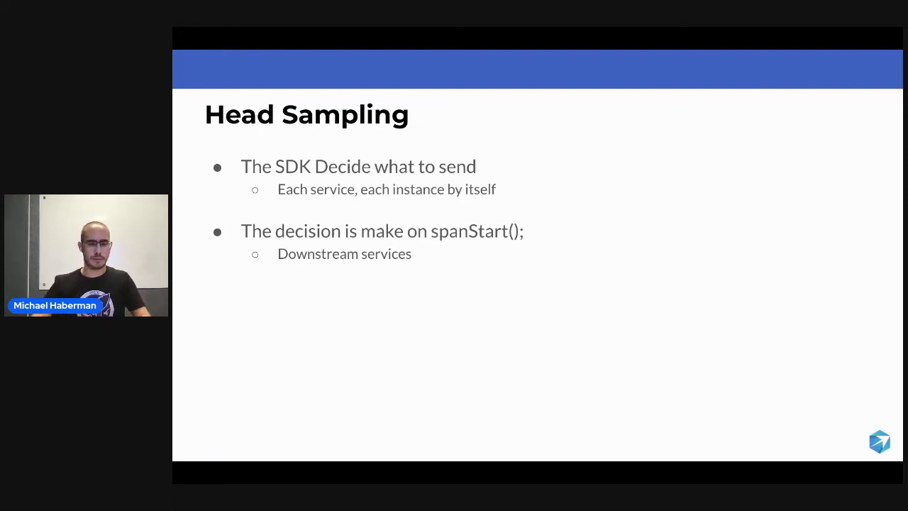
{"action": "key", "text": "Right"}
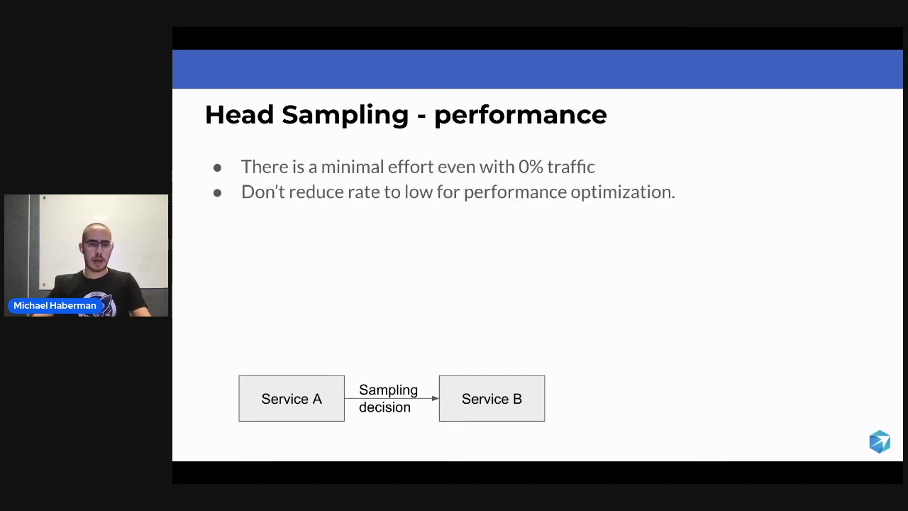